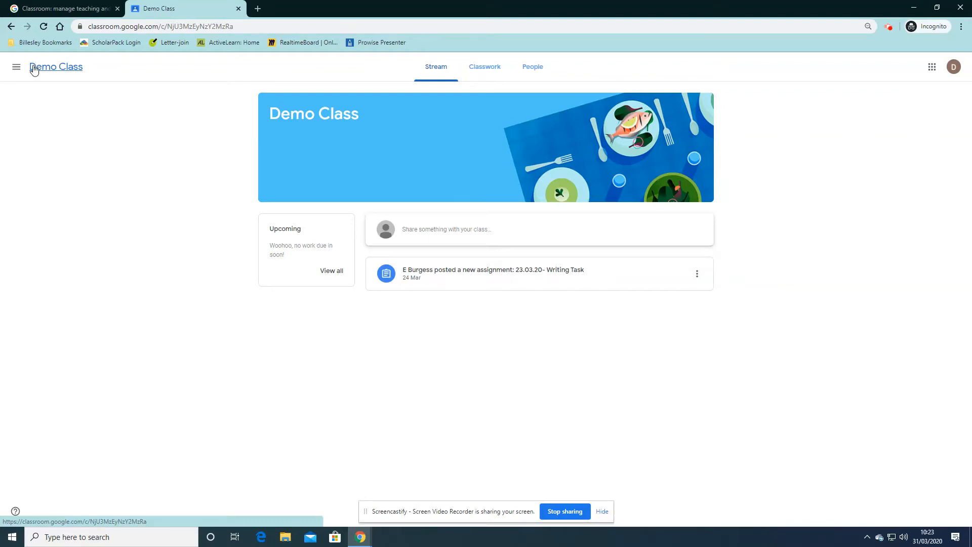
- From Classwork, open the '23.03.20- Writing Task' assignment details page
{"action": "left_click", "coordinate": [484, 67]}
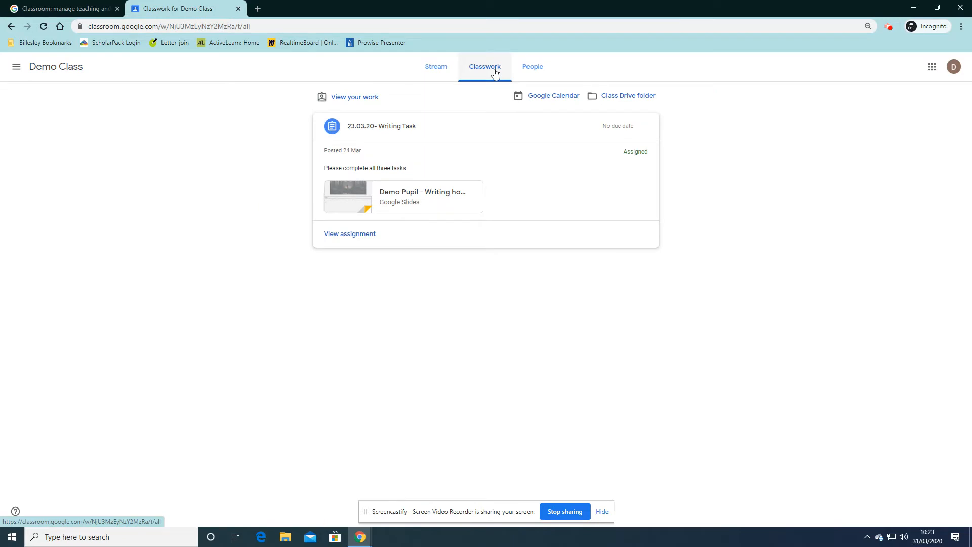
{"action": "left_click", "coordinate": [348, 234]}
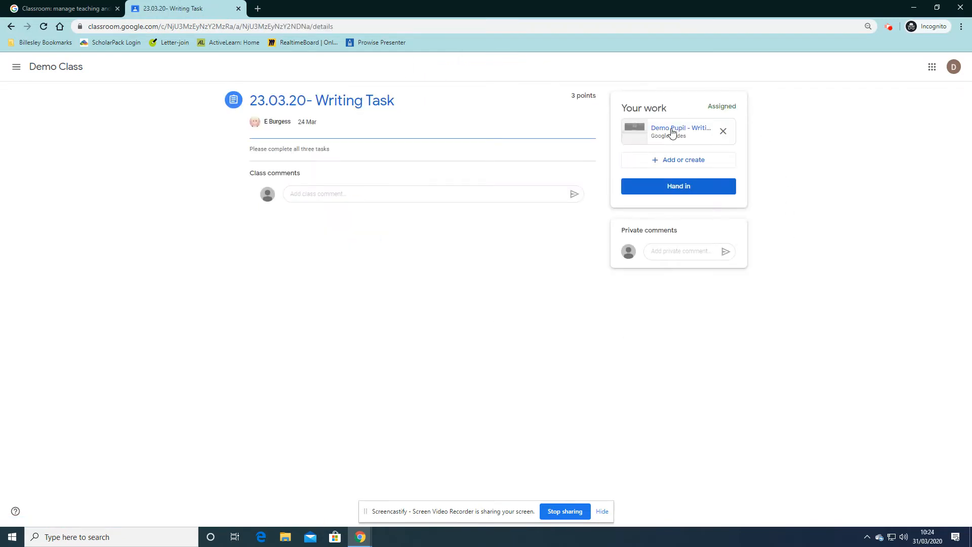
- Open the attached 'Writing homework Monday 23rd March' Slides file under Your work
{"action": "left_click", "coordinate": [681, 128]}
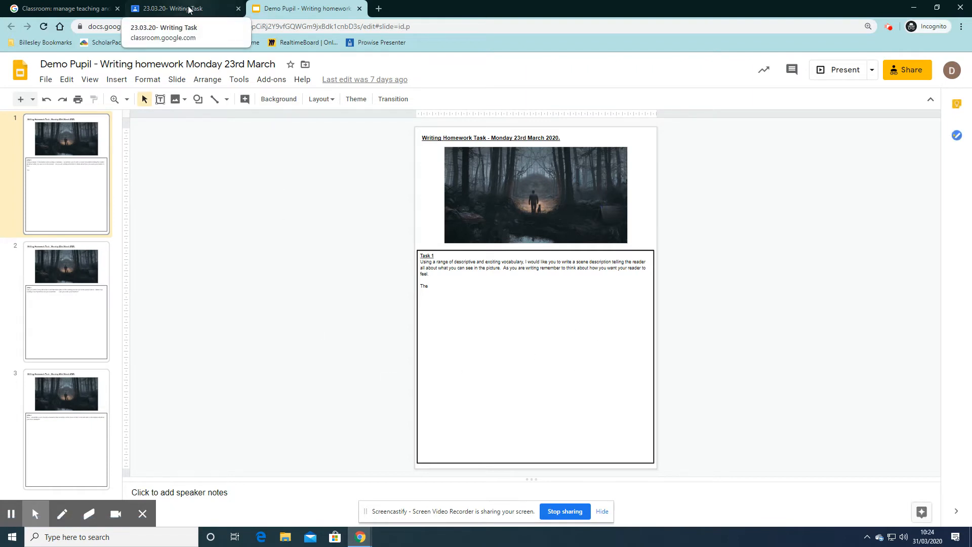
- Hand in the Writing Task with its attached slides and return to the presentation
{"action": "left_click", "coordinate": [180, 8]}
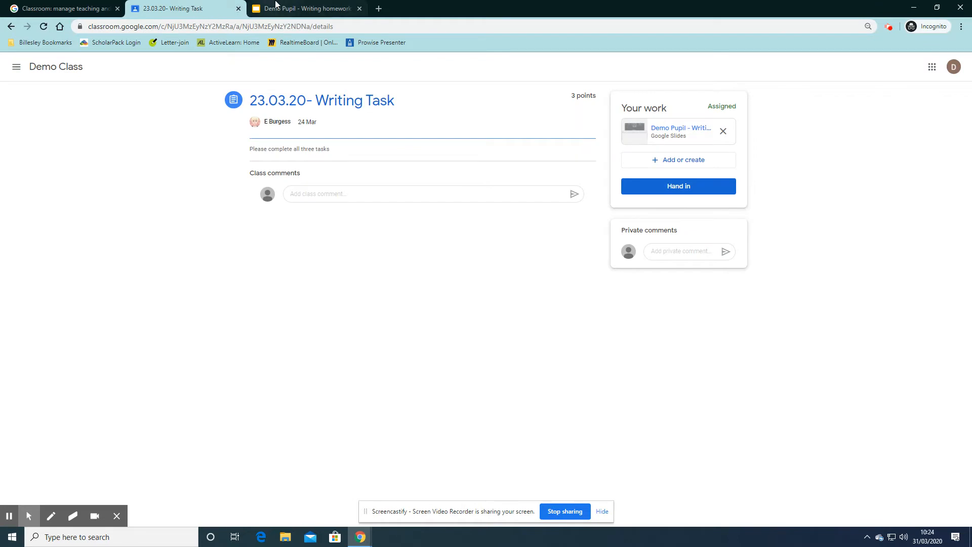
{"action": "mouse_move", "coordinate": [717, 179]}
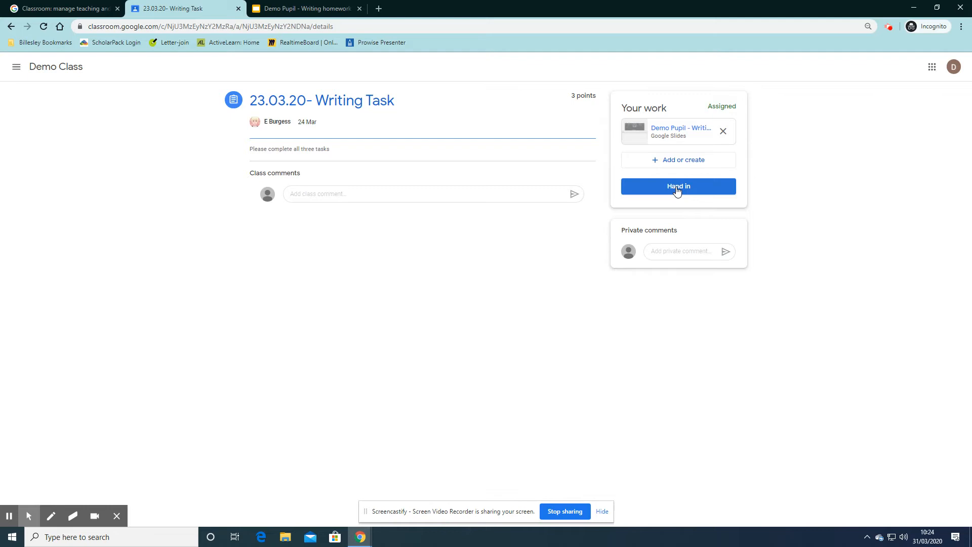
{"action": "left_click", "coordinate": [677, 185]}
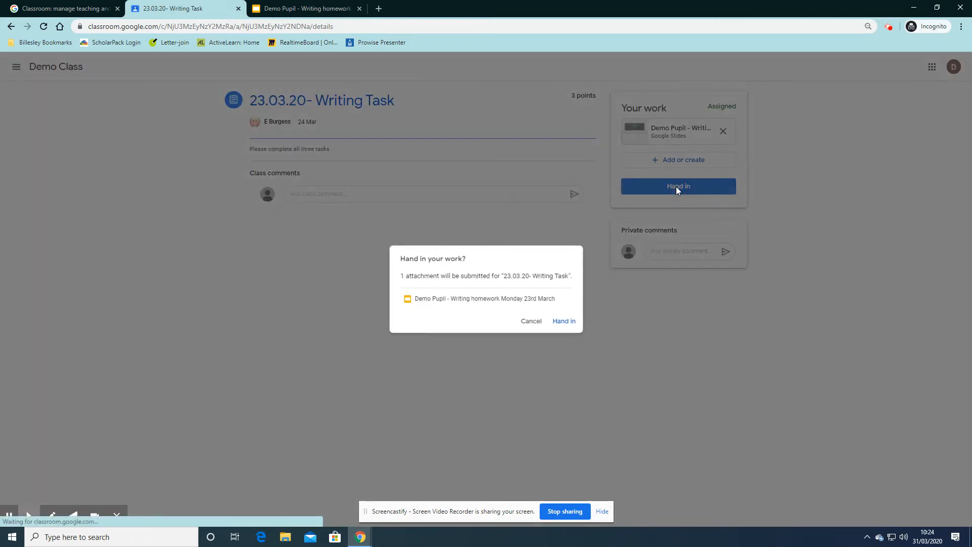
{"action": "left_click", "coordinate": [563, 321]}
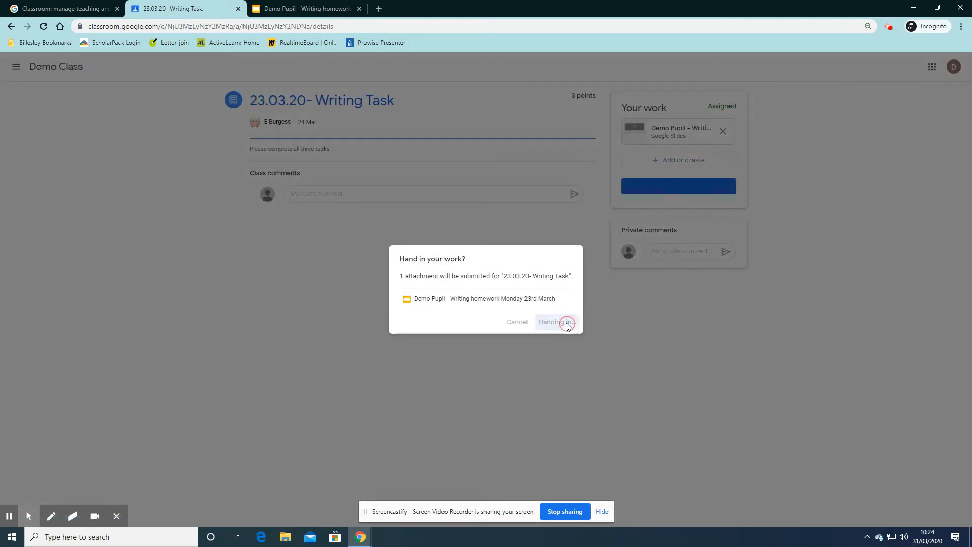
{"action": "left_click", "coordinate": [555, 322]}
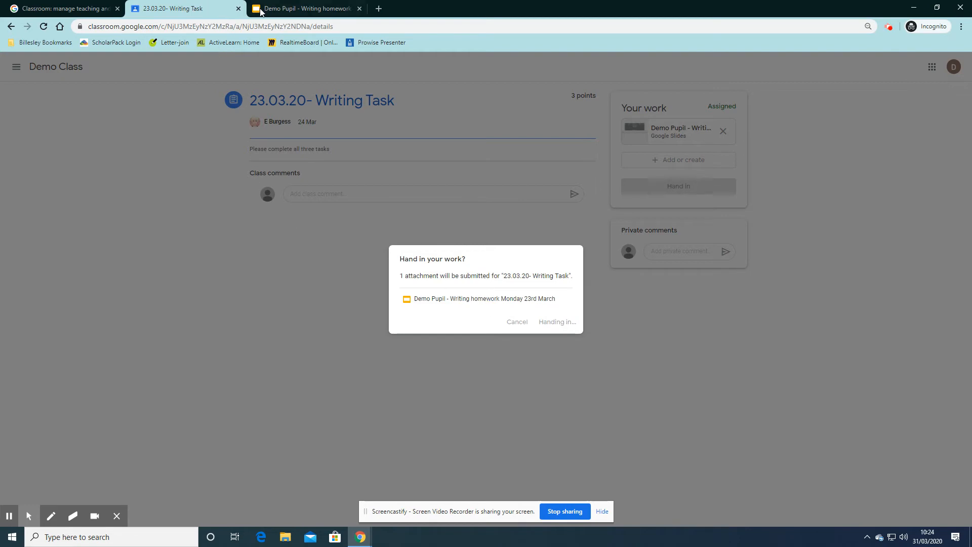
{"action": "left_click", "coordinate": [304, 9]}
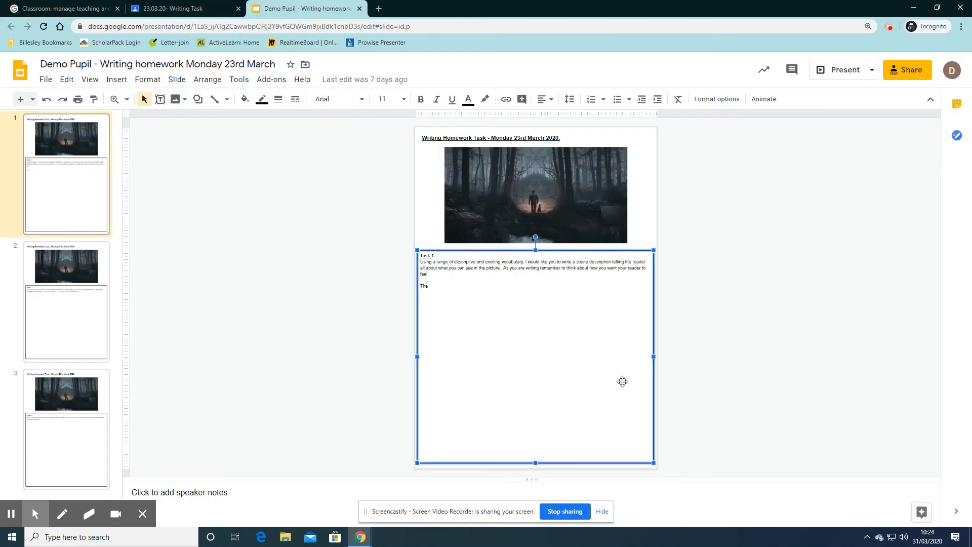
{"action": "mouse_move", "coordinate": [608, 340]}
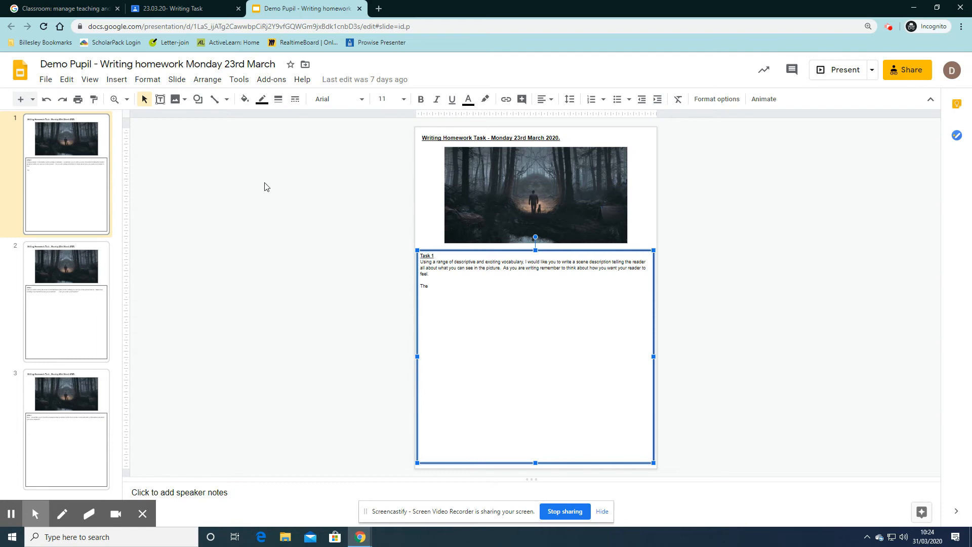
- Unsubmit the handed-in Writing Task so the slides can be edited again
{"action": "left_click", "coordinate": [180, 8]}
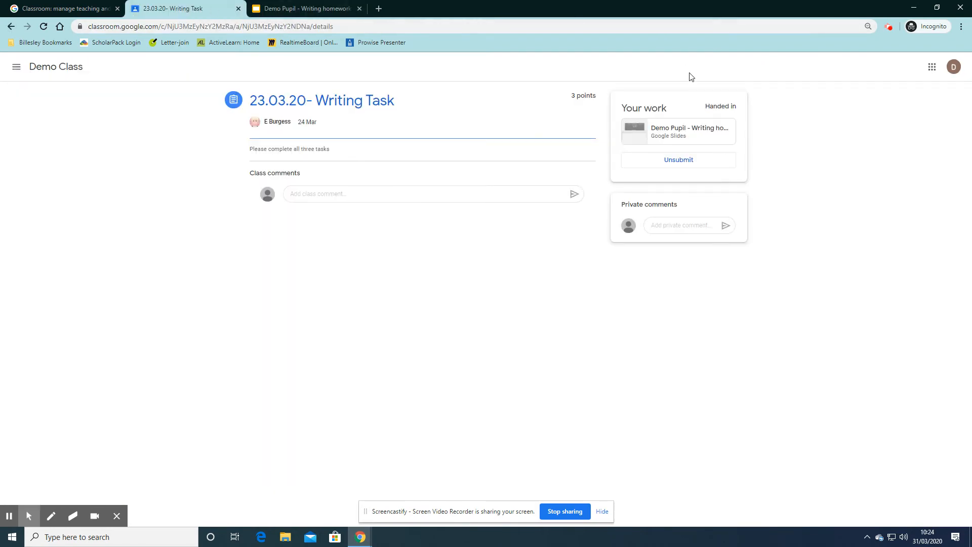
{"action": "left_click", "coordinate": [677, 159]}
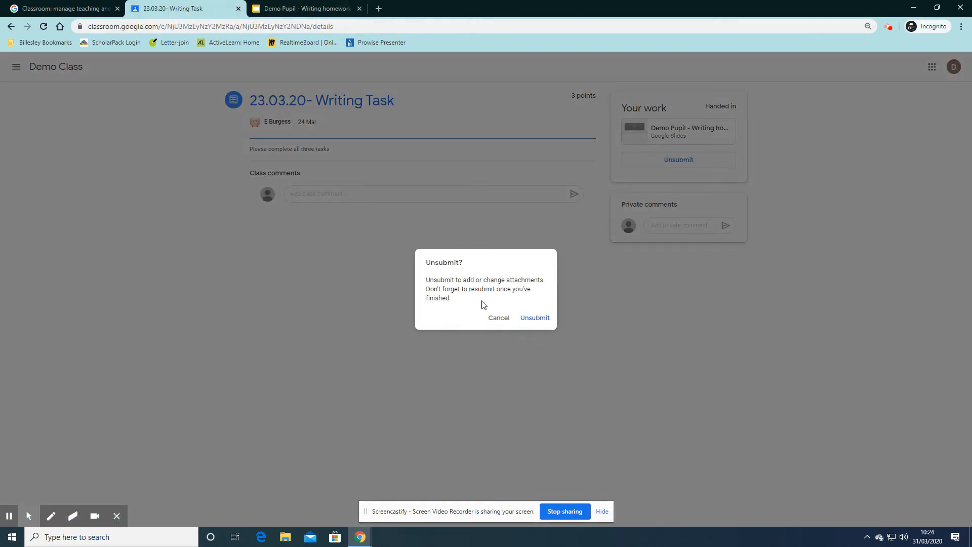
{"action": "left_click", "coordinate": [304, 8]}
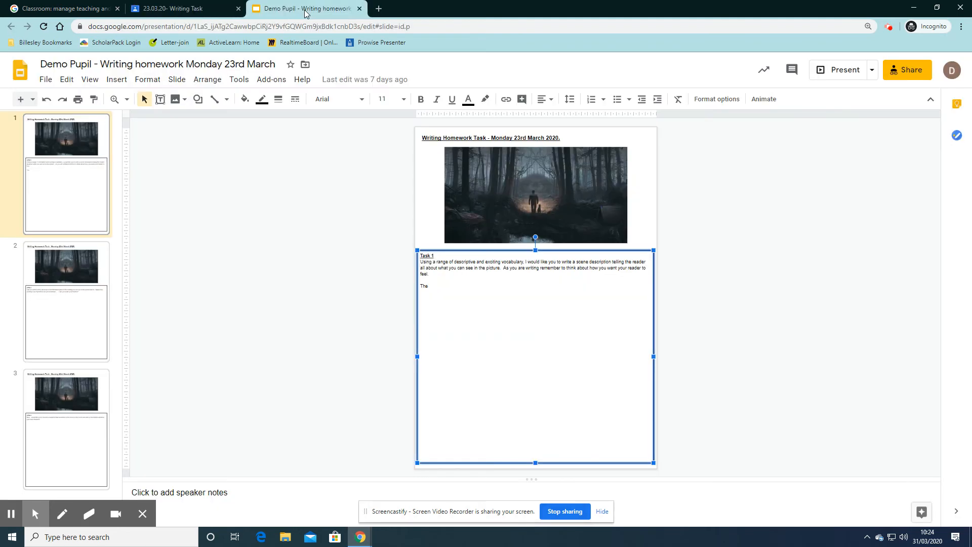
{"action": "left_click", "coordinate": [442, 285]}
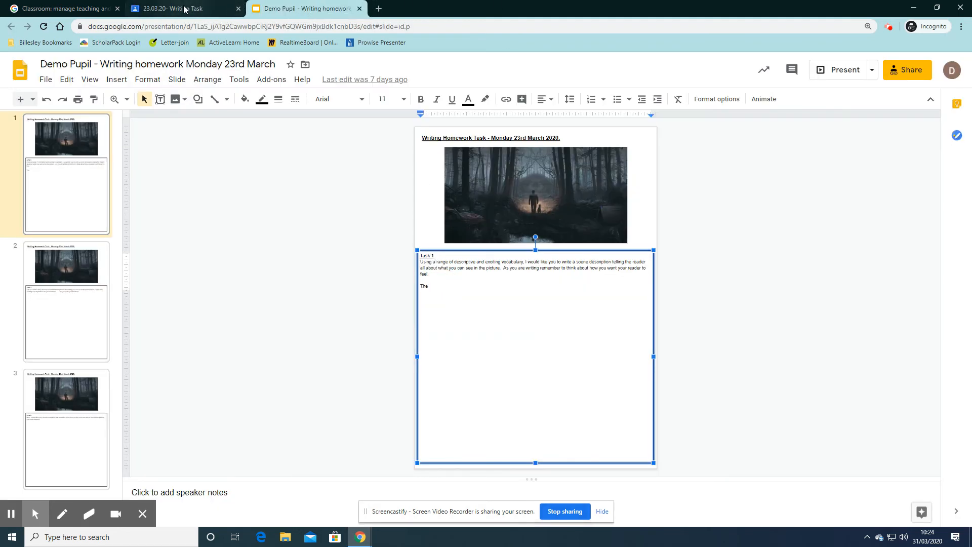
- Hand the Writing Task in again and confirm Classwork lists it as Handed in
{"action": "left_click", "coordinate": [180, 8]}
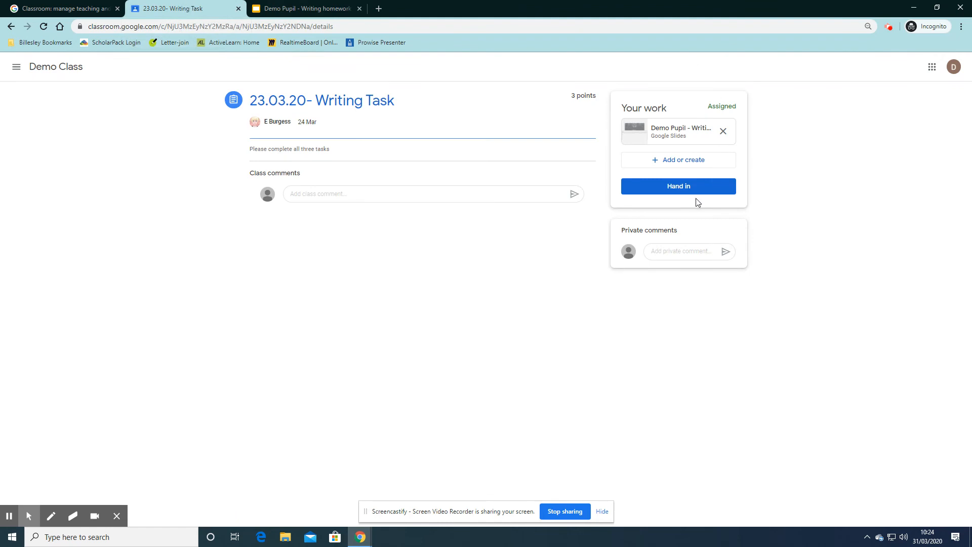
{"action": "left_click", "coordinate": [678, 185]}
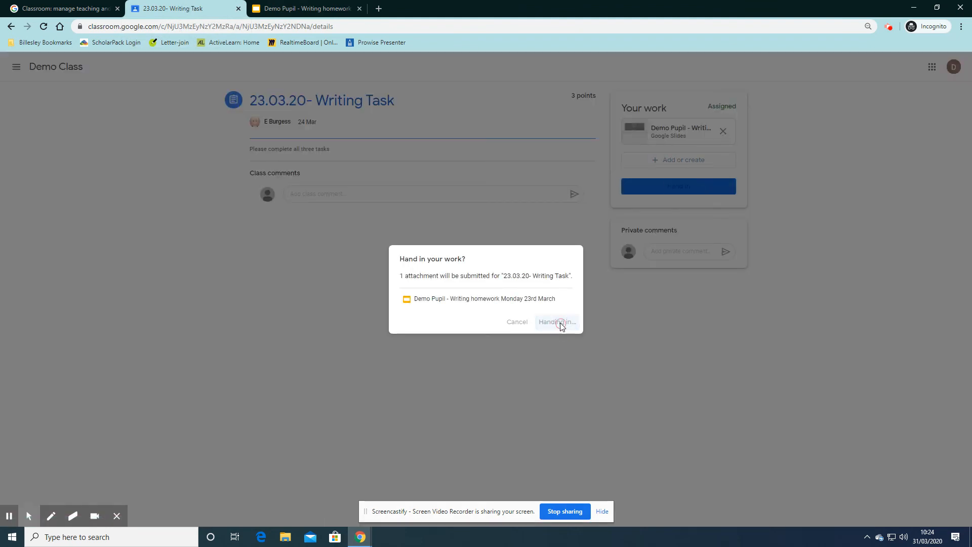
{"action": "left_click", "coordinate": [556, 322]}
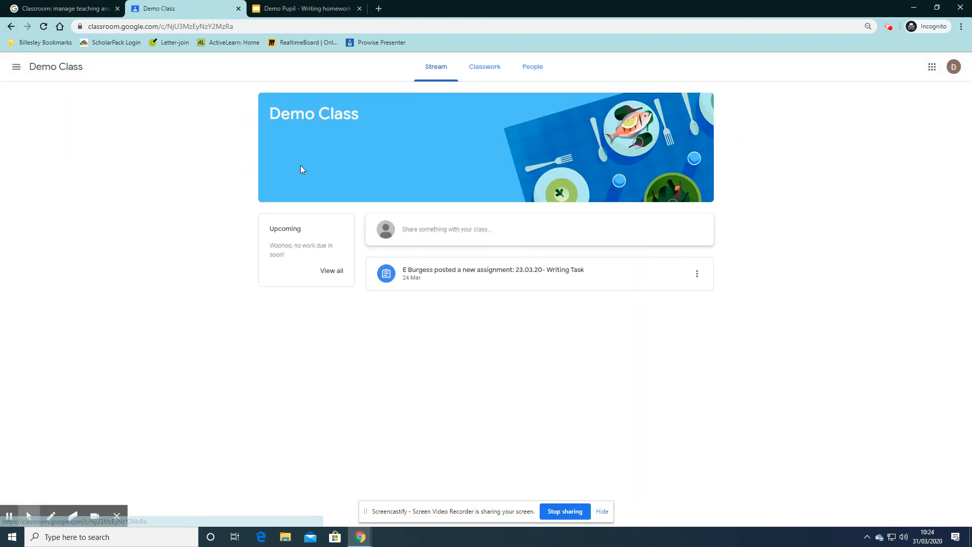
{"action": "left_click", "coordinate": [483, 66]}
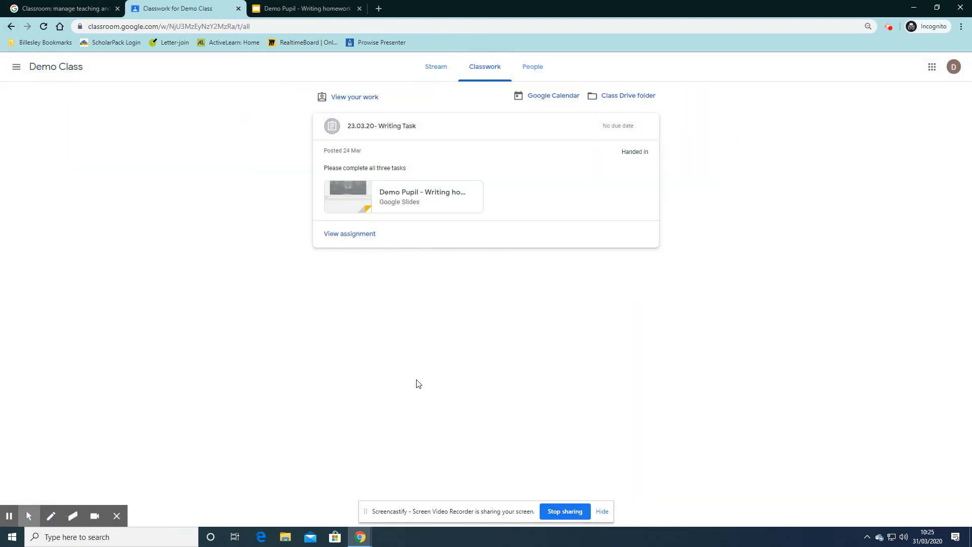